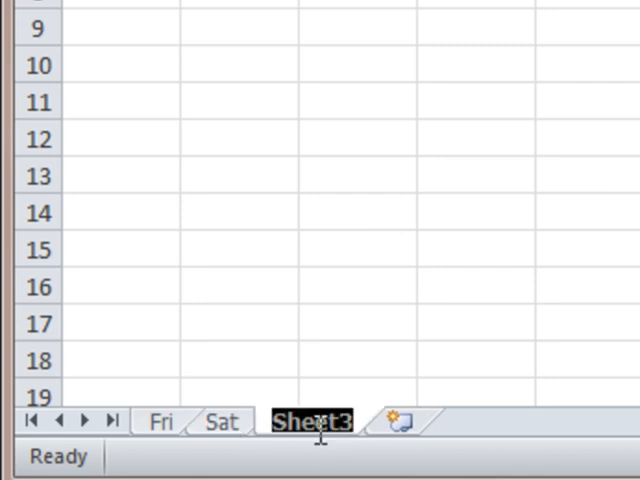
Rename Sheet3 to Sun, then insert a new sheet after it named Total.
text(Sun)
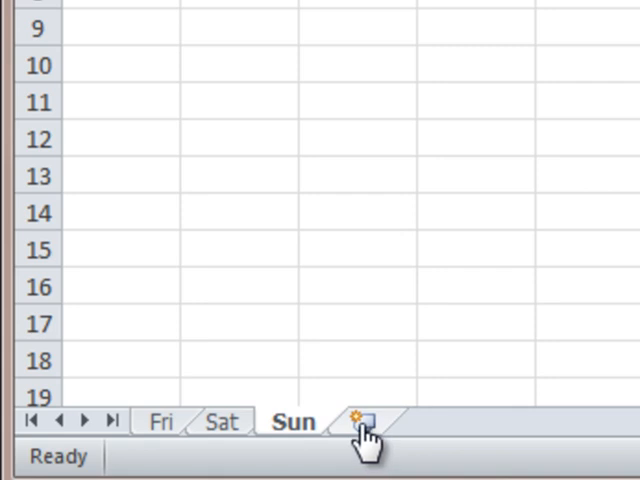
click(358, 420)
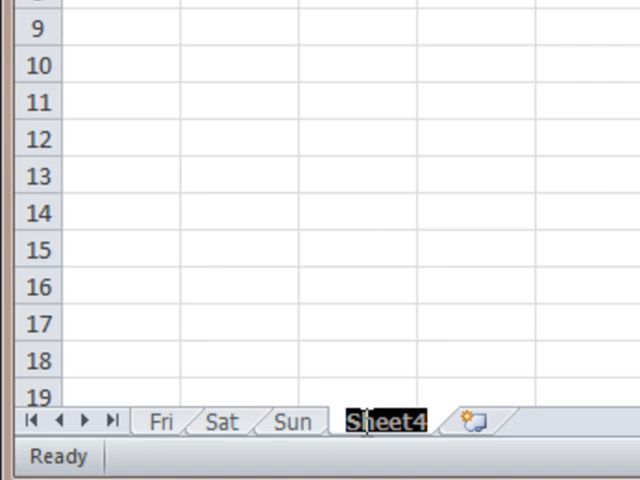
text(Total)
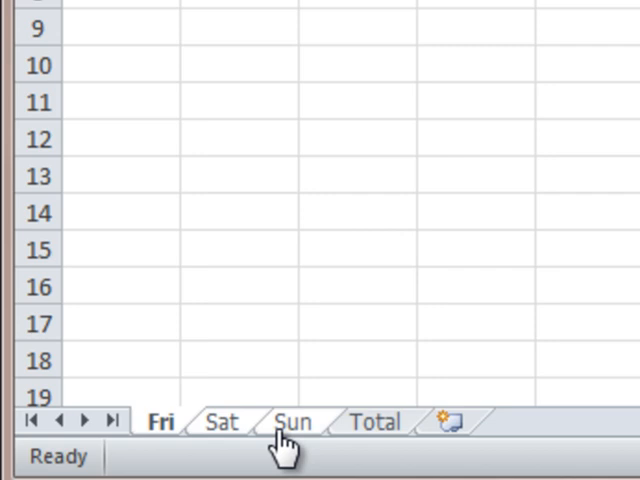
mouse_move(205, 455)
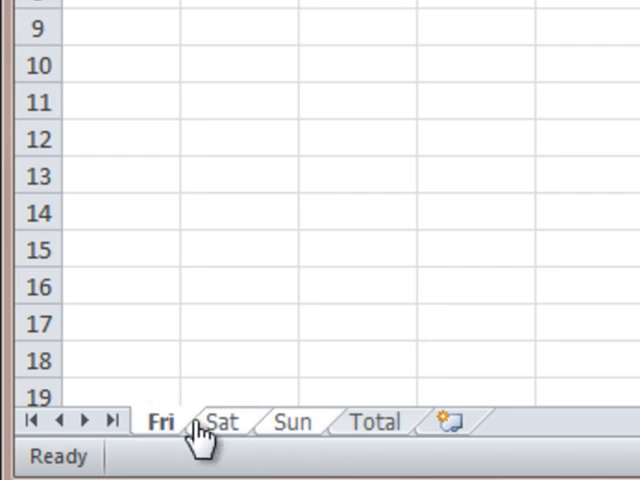
mouse_move(336, 214)
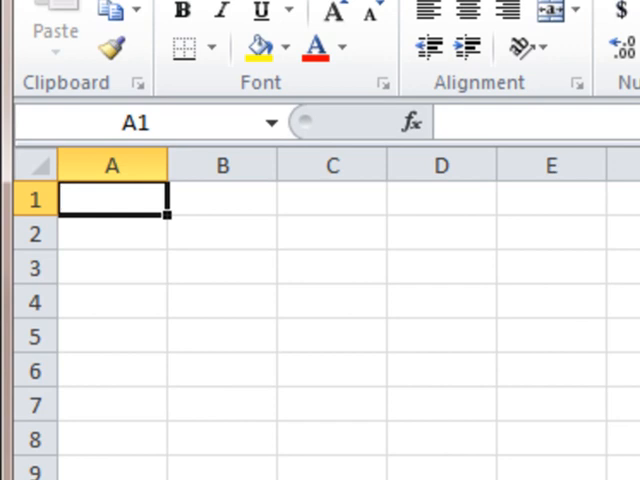
Type the title 'Bake Sale Receipts' in cell A1.
text(Ba)
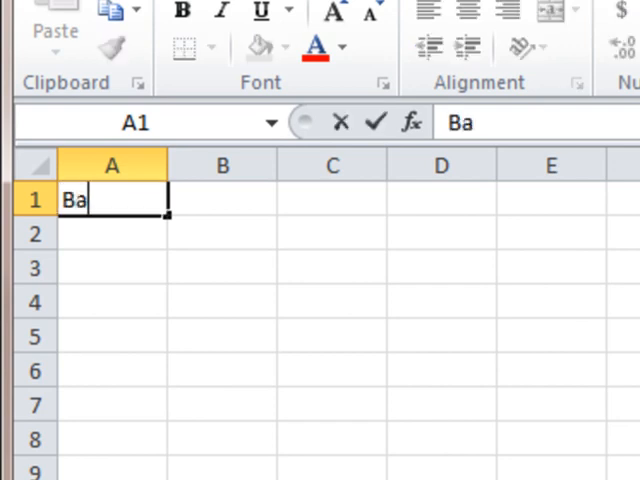
text(ke Sale)
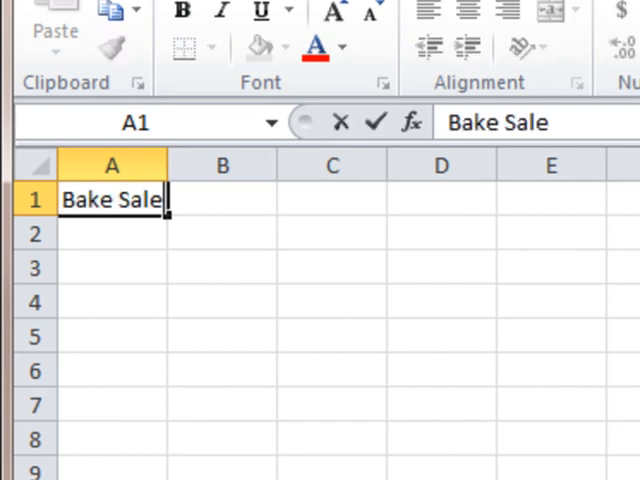
text(Rece)
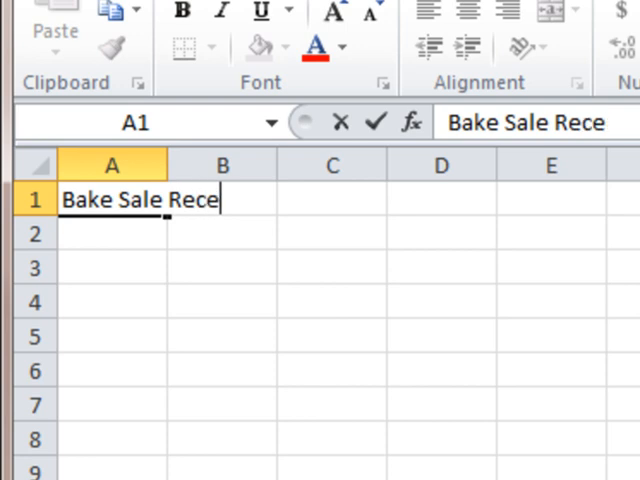
text(ipts)
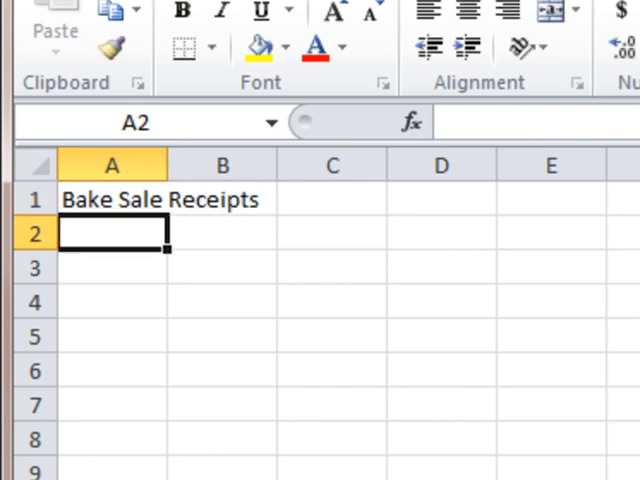
List Coffee, Muffins, Soft Drinks and Chips in A2:A5.
text(C)
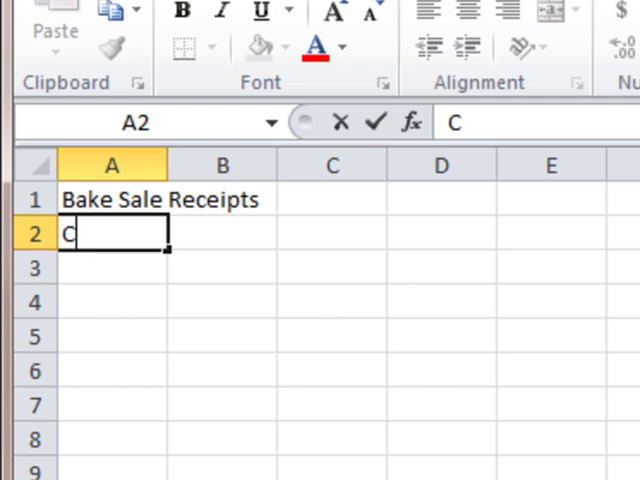
text(offee)
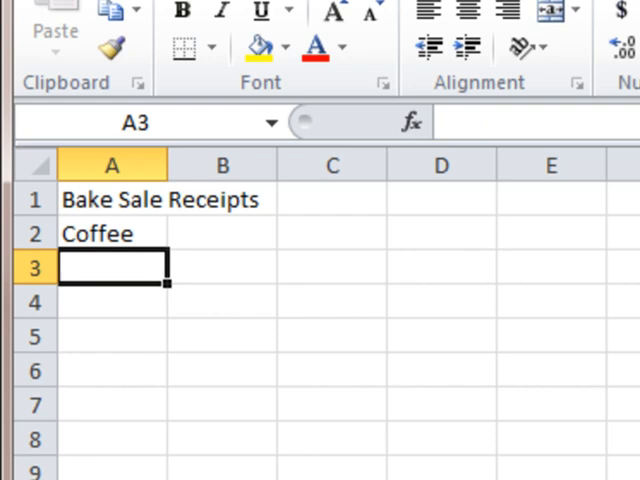
text(Muffins)
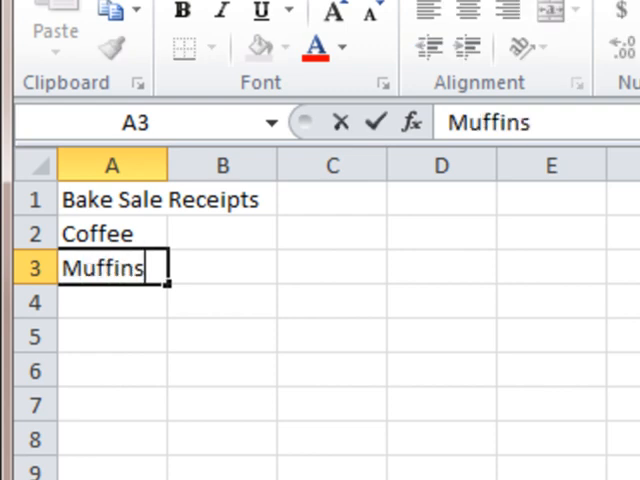
key(Return)
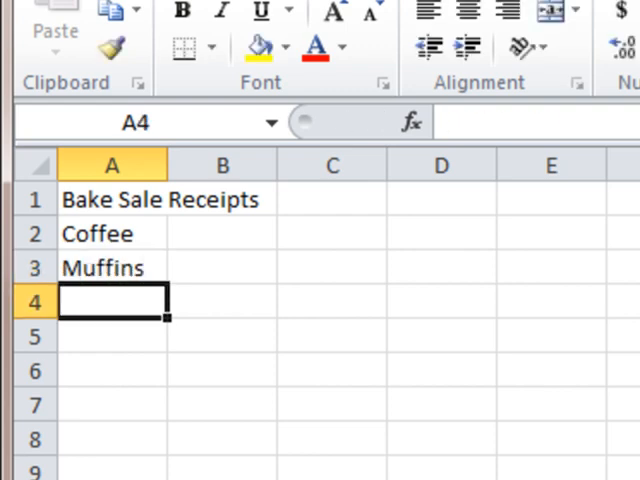
text(So)
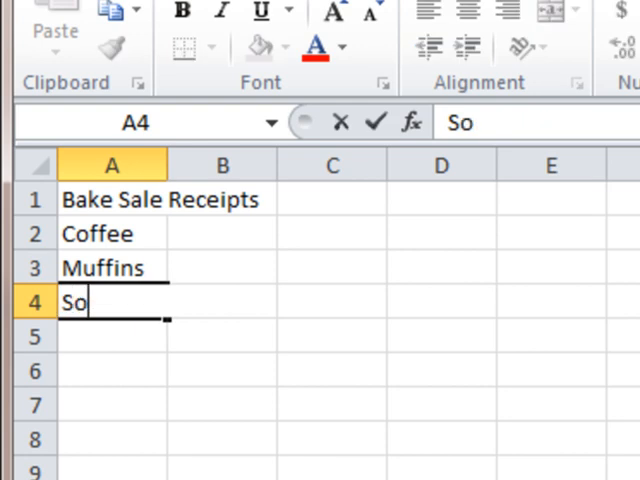
text(ft Dr)
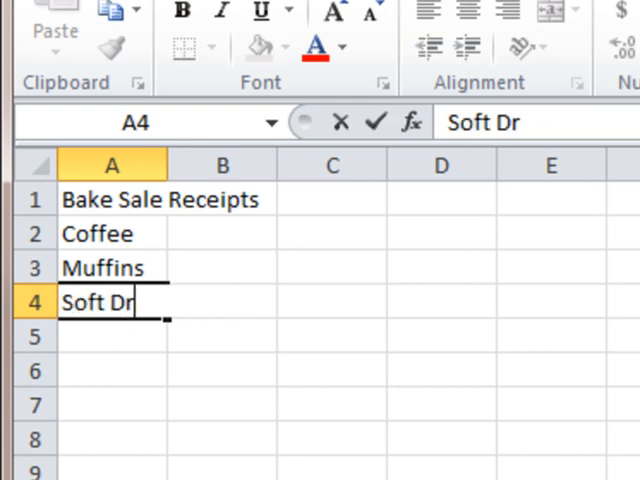
text(inks)
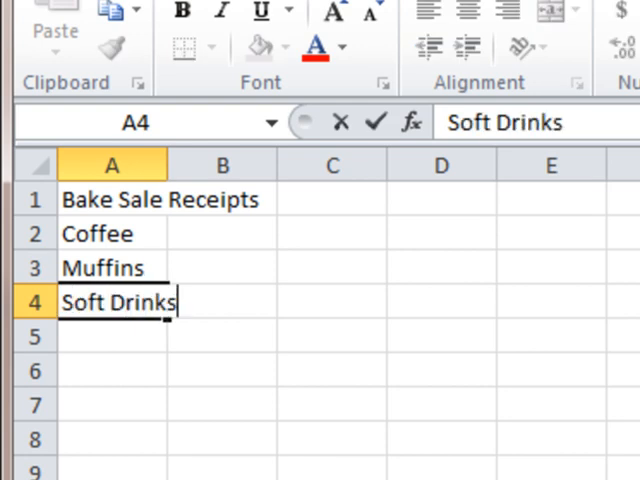
key(Return)
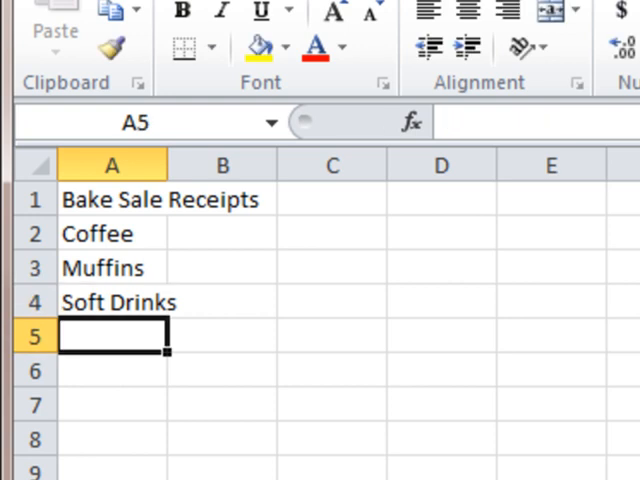
text(Ch)
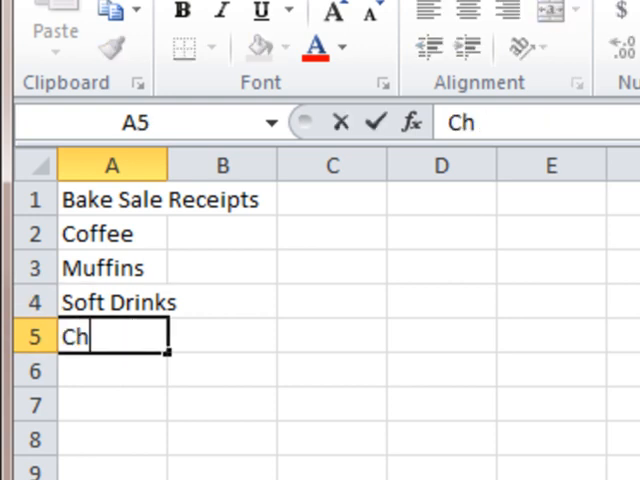
text(ip)
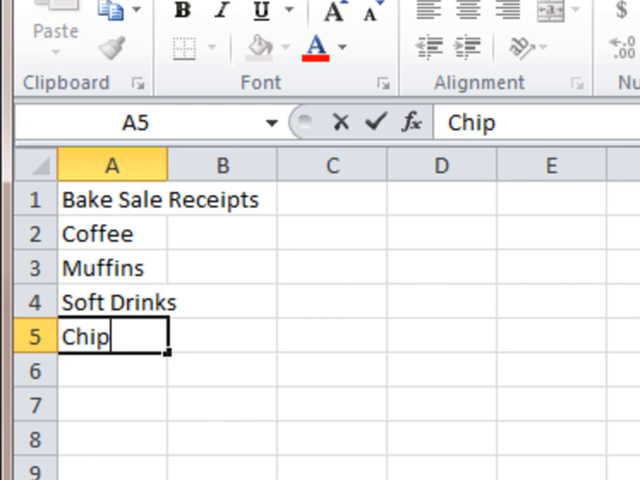
key(Return)
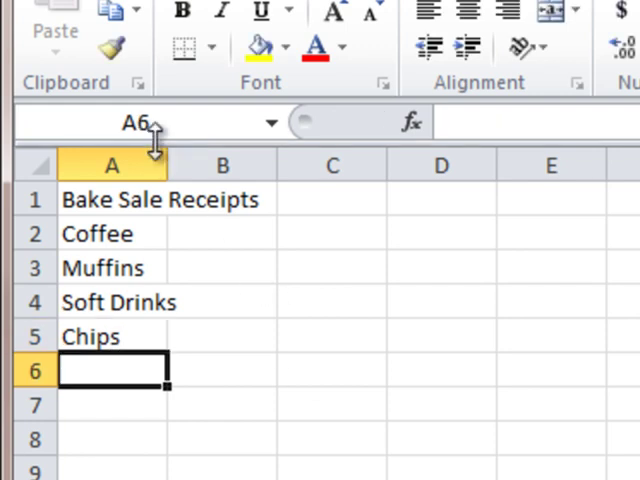
Widen columns A and B, then merge and centre the title across A1:B1 with yellow fill.
drag(167, 162, 227, 162)
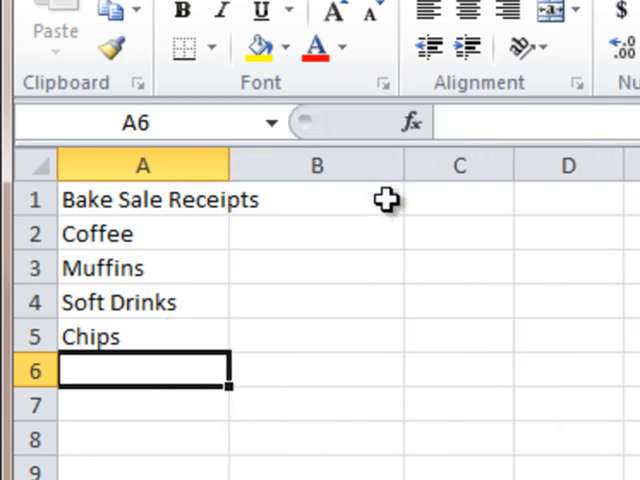
mouse_move(363, 277)
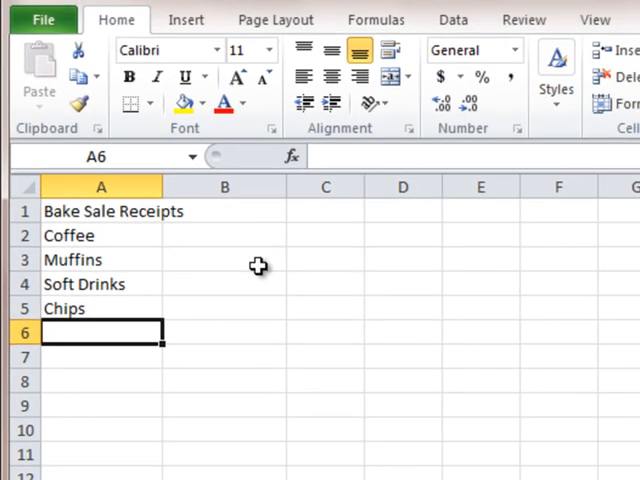
mouse_move(153, 253)
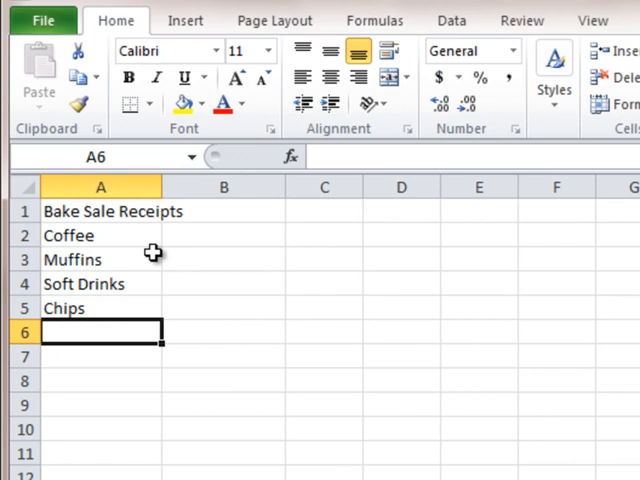
drag(100, 211, 224, 211)
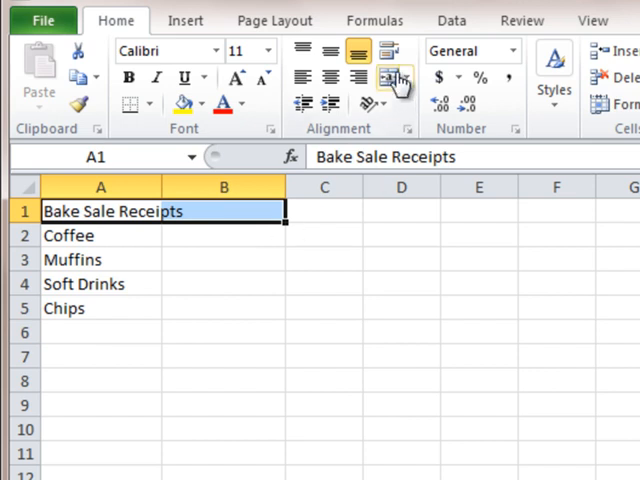
mouse_move(395, 80)
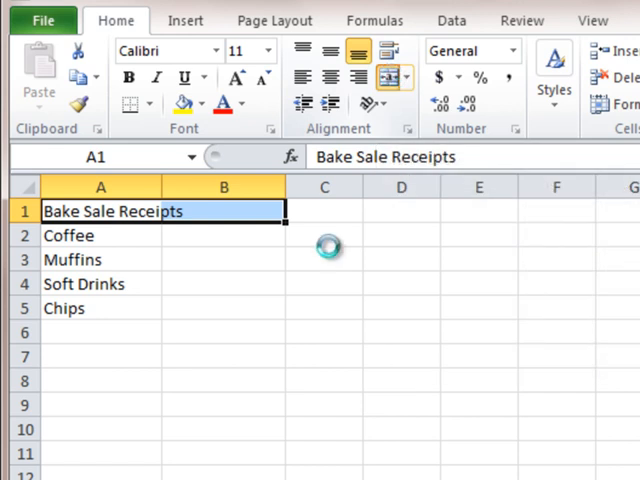
click(330, 77)
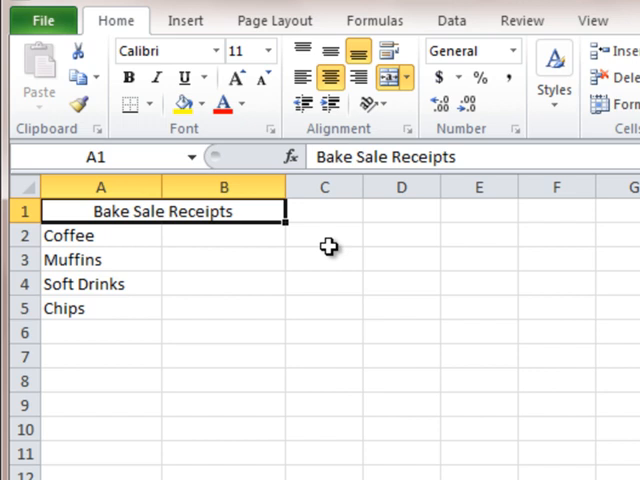
mouse_move(215, 249)
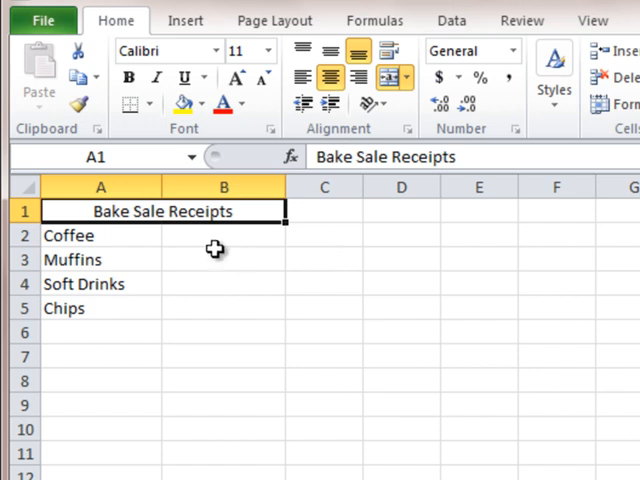
click(183, 103)
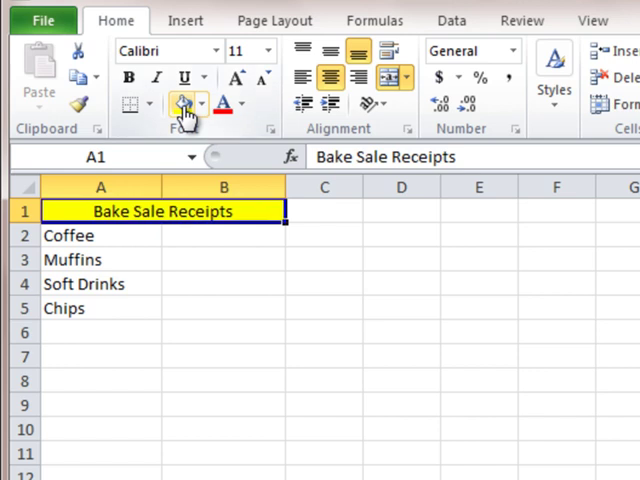
click(241, 104)
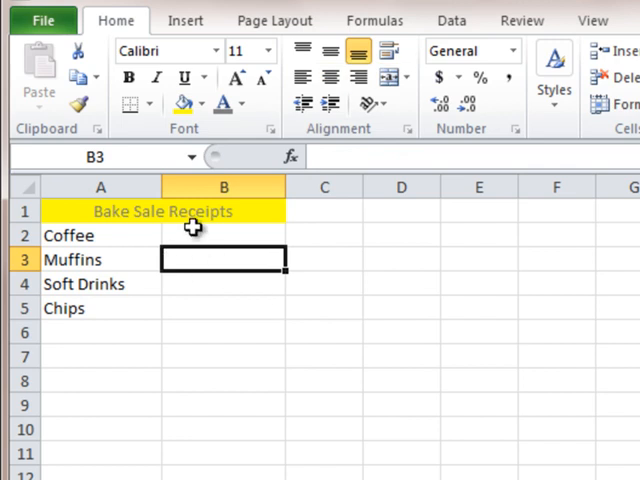
Add the label 'Total' in A6 below Chips.
click(100, 333)
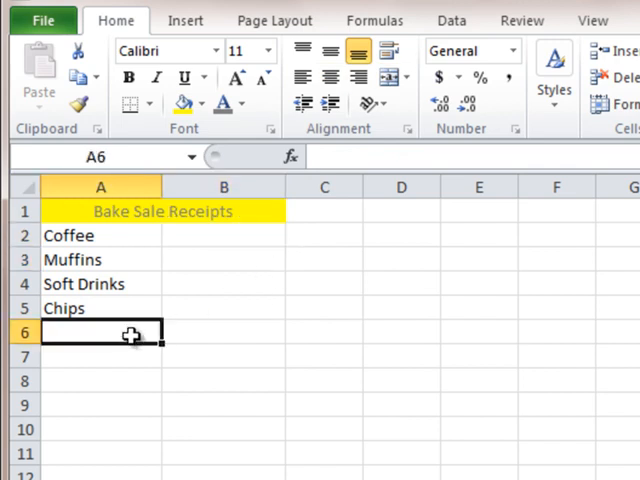
text(Tota)
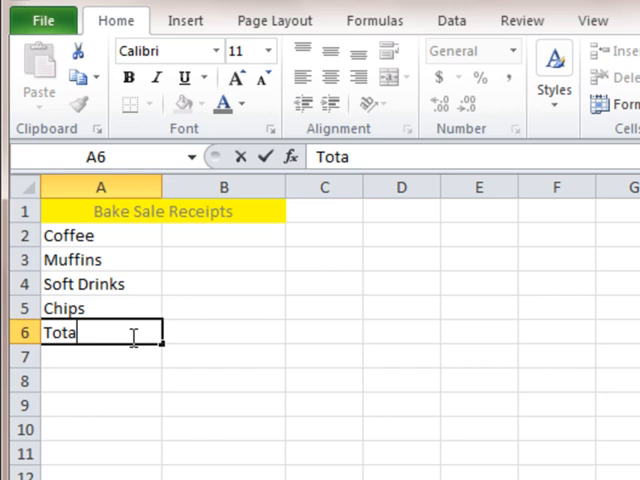
key(Return)
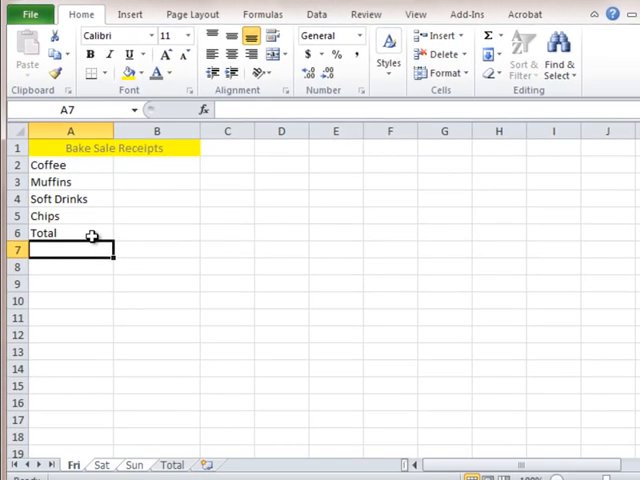
mouse_move(153, 271)
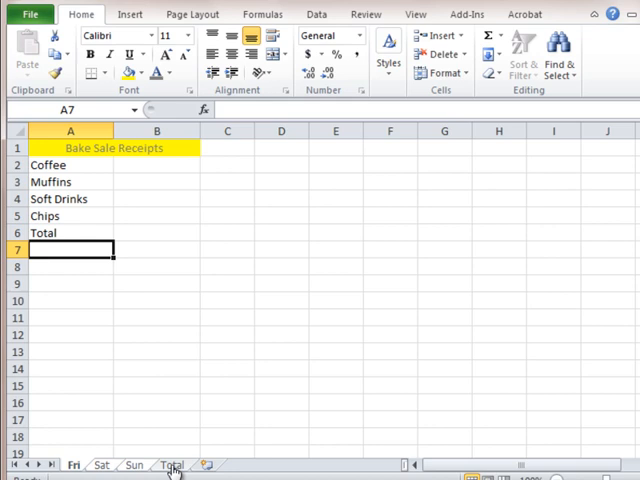
click(171, 464)
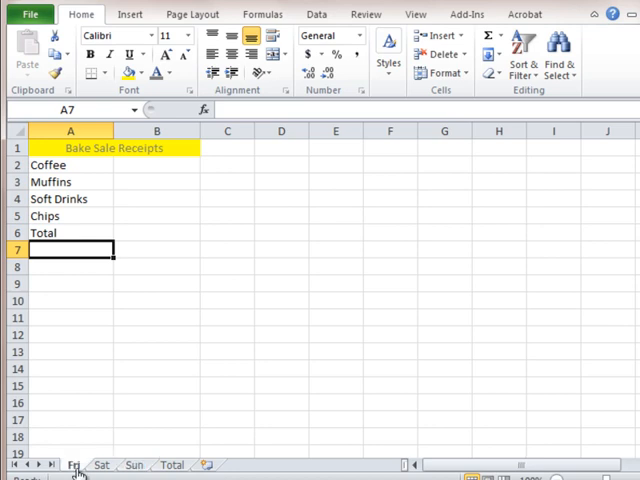
click(156, 164)
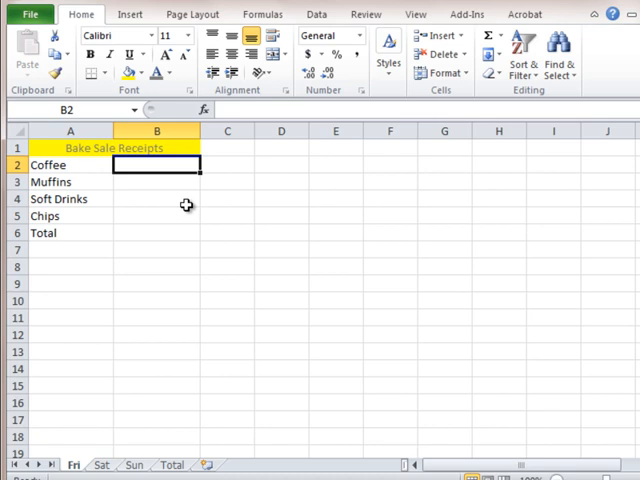
Enter 400, 350, 120 and 200 in B2:B5, SUM them in B6, and select B2:B6 for accounting format.
text(4)
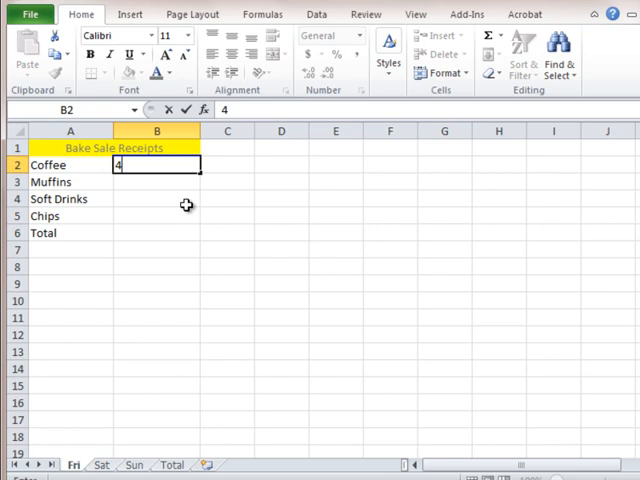
text(00)
click(157, 182)
text(350)
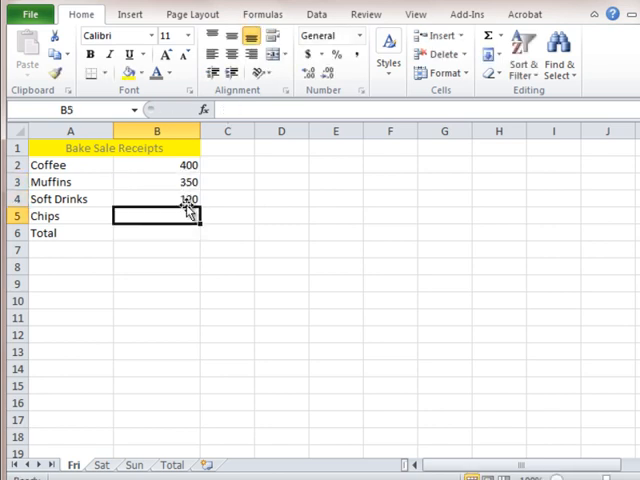
text(200)
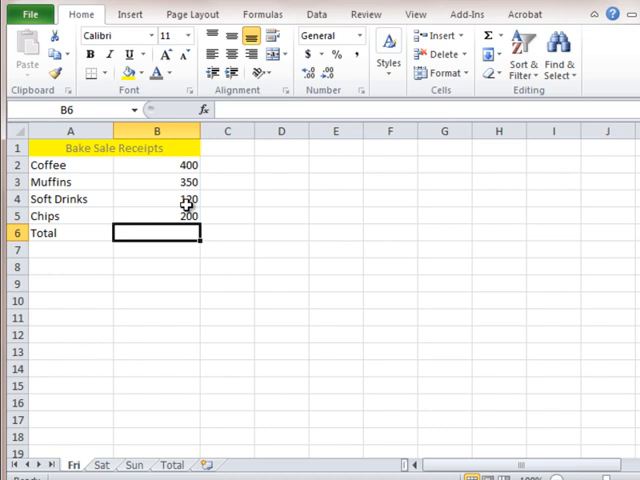
text(=sum()
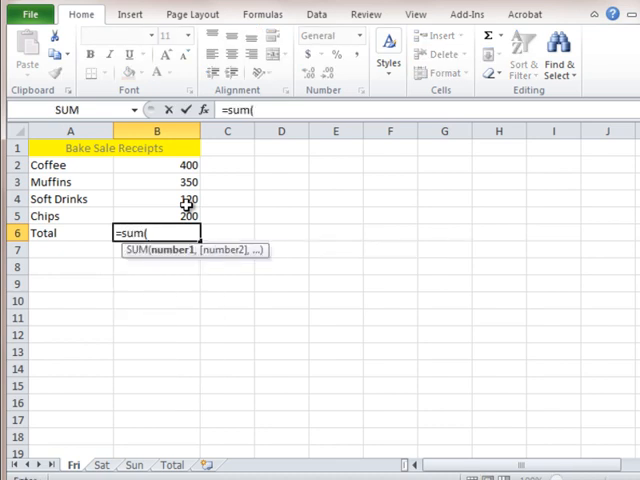
drag(156, 165, 156, 216)
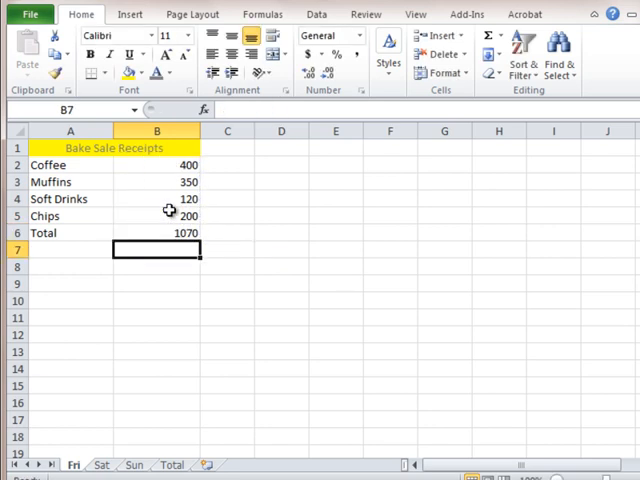
drag(156, 165, 156, 233)
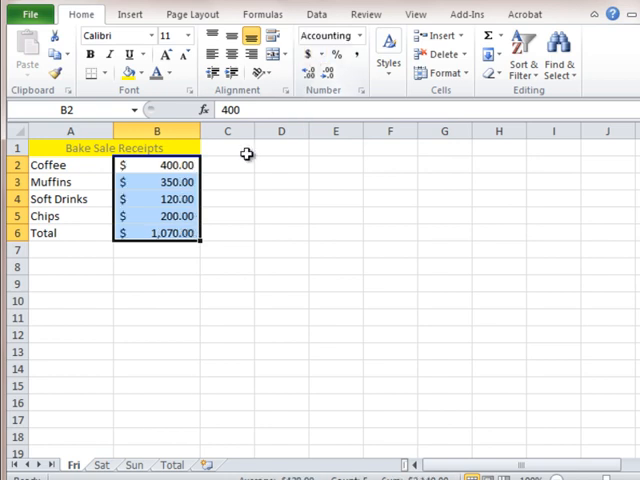
click(156, 233)
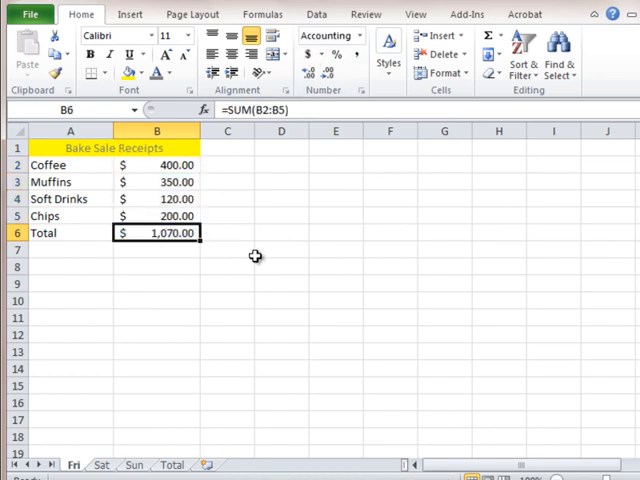
mouse_move(100, 464)
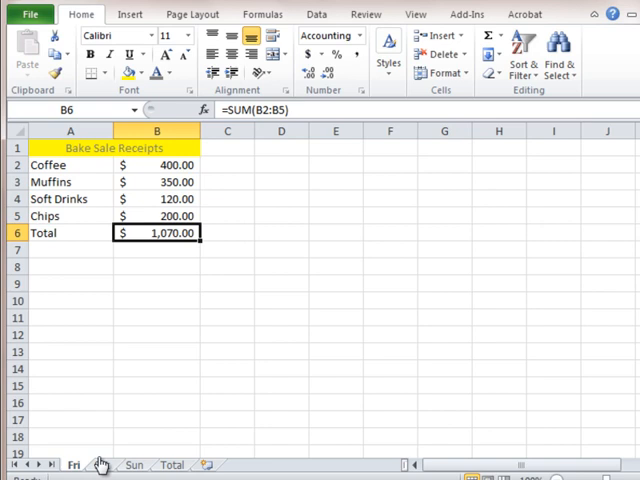
On Sat, enter 700, 500, 250 and 450, total them with SUM, and apply accounting format.
click(101, 464)
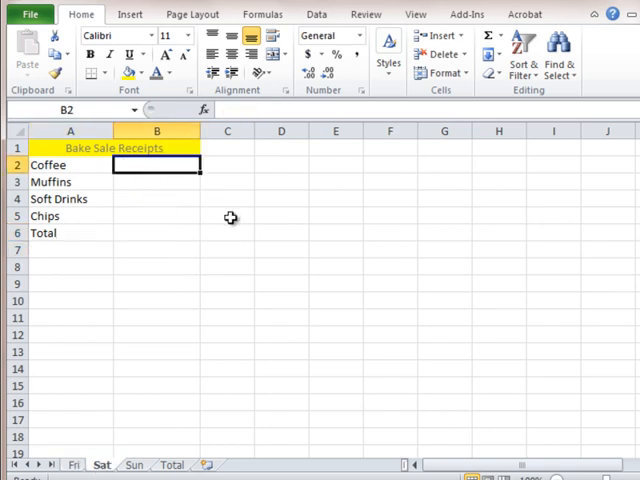
text(700)
click(156, 182)
text(500)
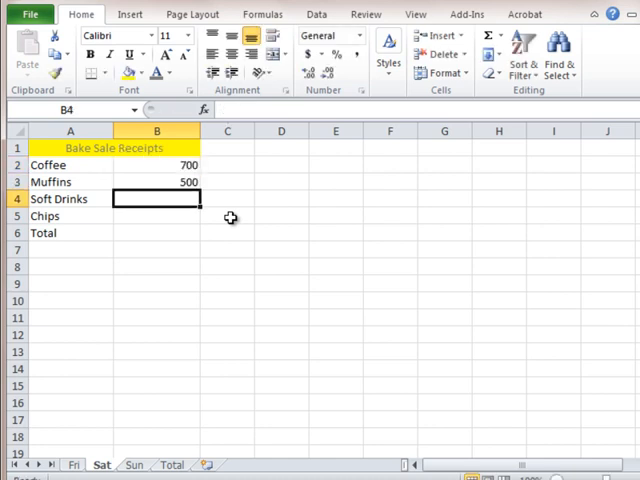
text(250)
click(157, 215)
text(450)
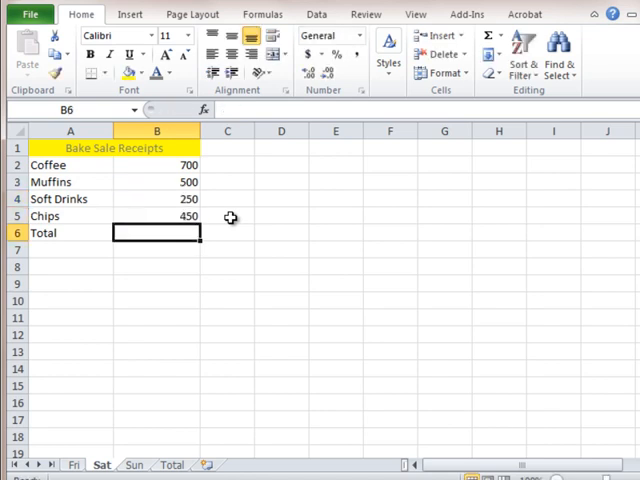
text(=sum()
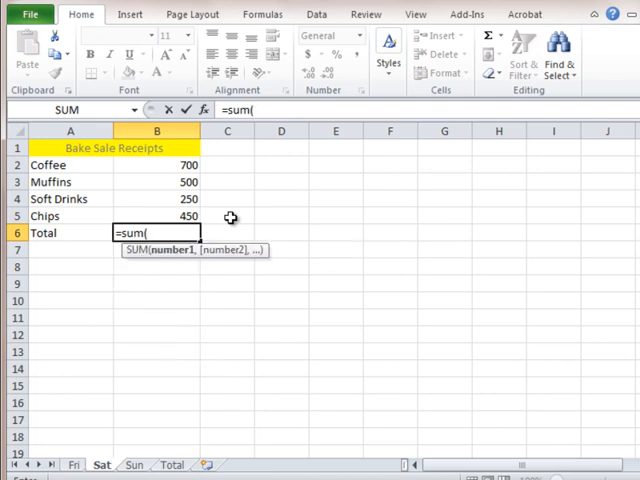
drag(156, 165, 156, 216)
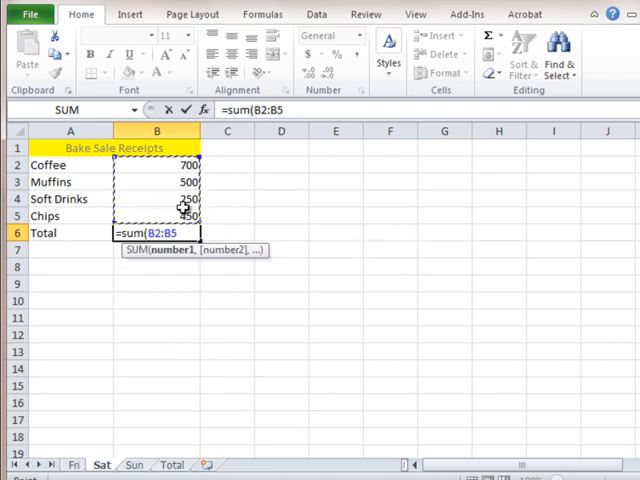
key(Return)
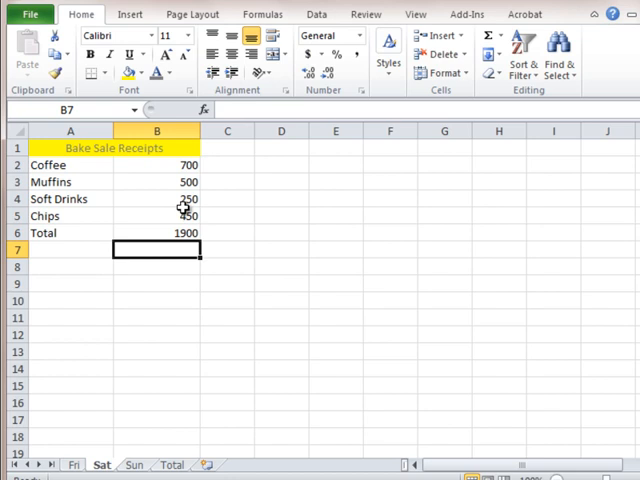
drag(156, 165, 156, 216)
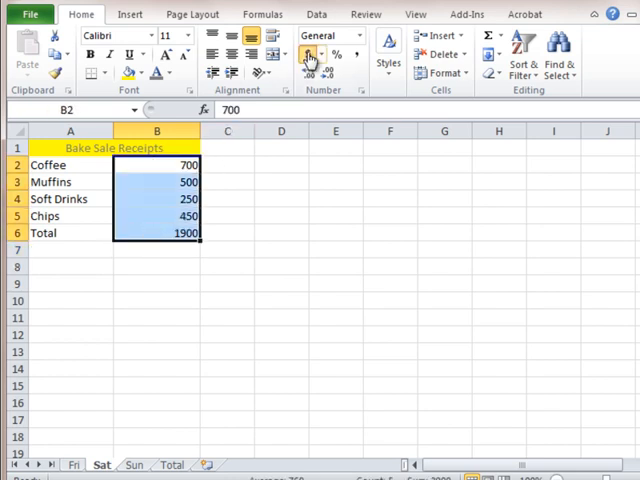
click(308, 57)
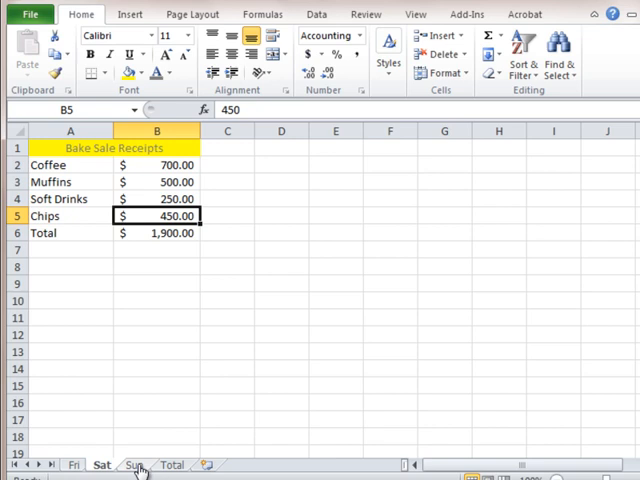
On Sun, enter 500, 400, 275 and 75 in B2:B5 with =SUM(B2:B5) in B6.
click(134, 464)
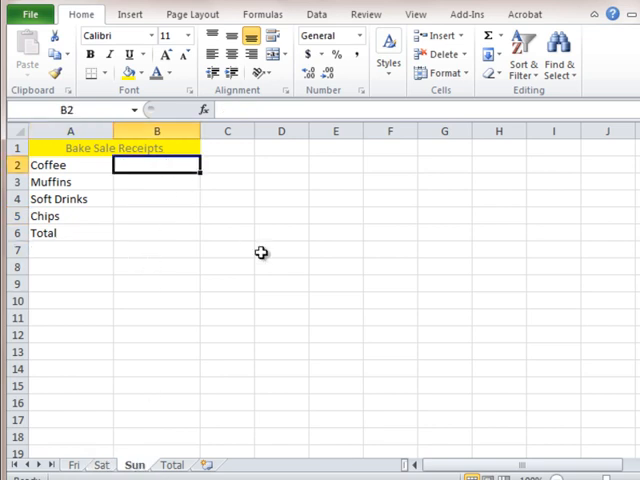
text(5)
click(156, 182)
text(400)
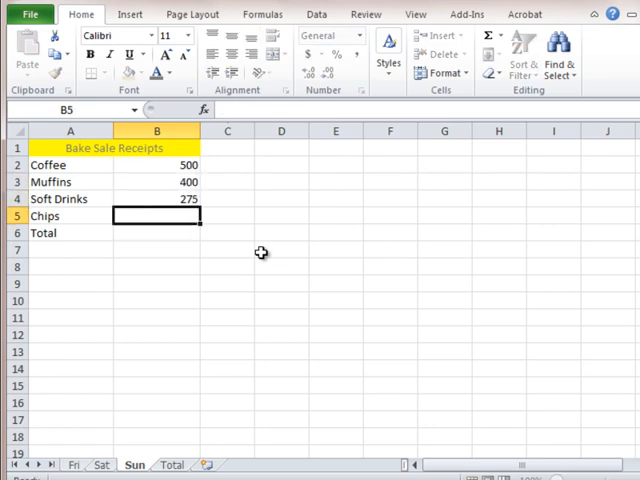
text(75)
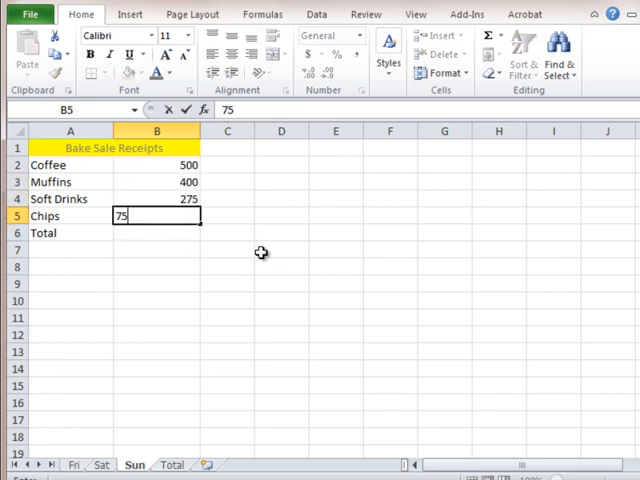
key(Return)
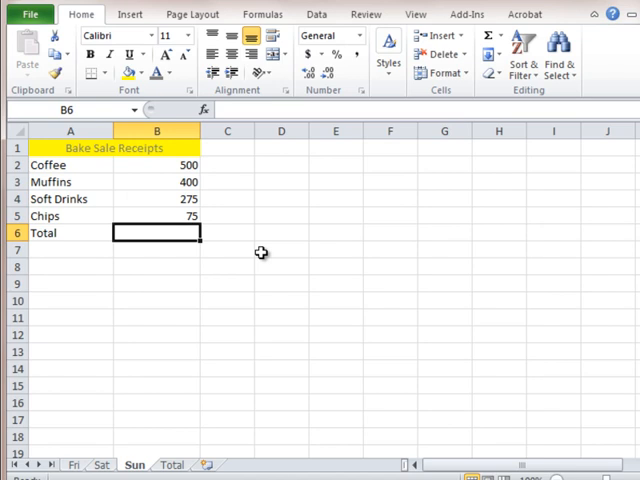
text(=sum()
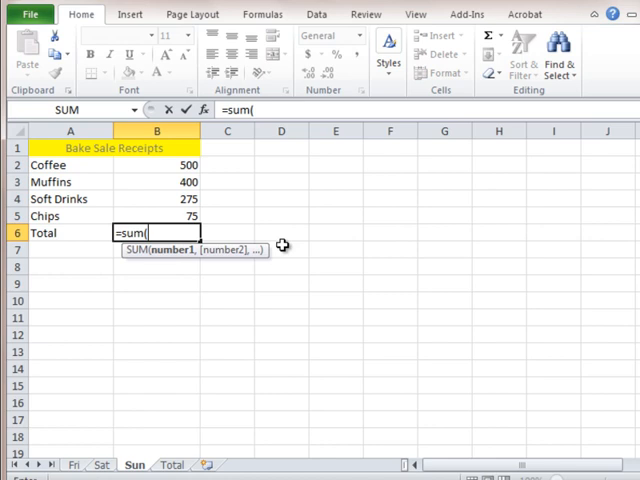
drag(155, 165, 155, 216)
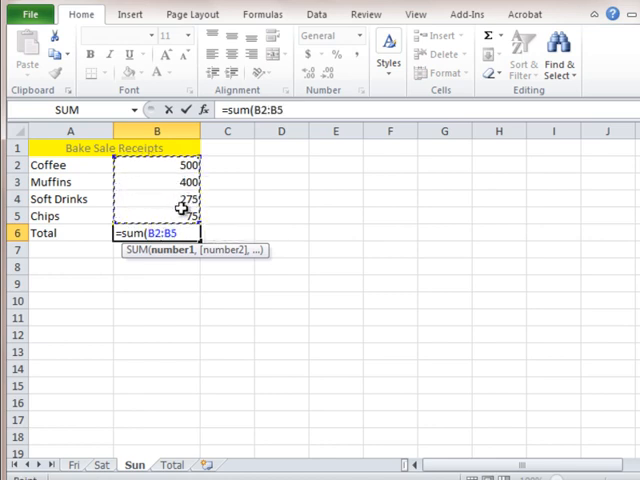
key(Return)
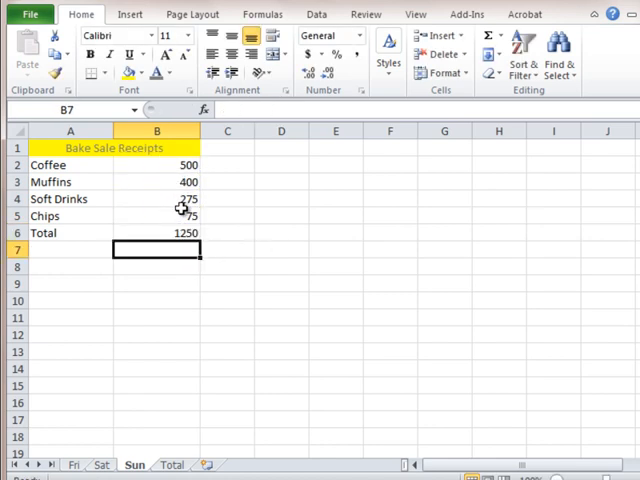
drag(156, 165, 156, 233)
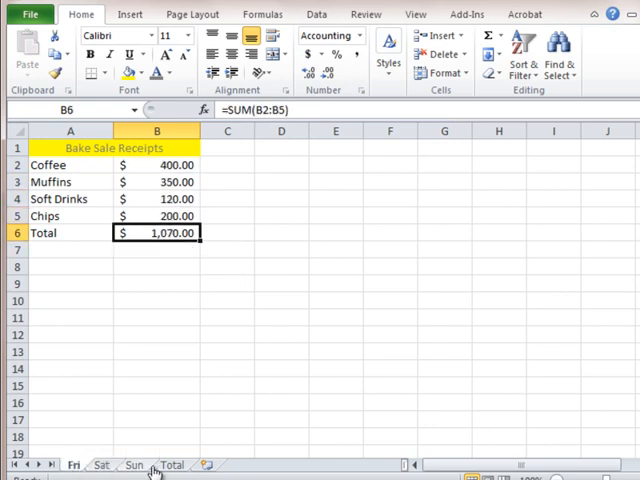
Switch to the empty Total worksheet.
click(172, 464)
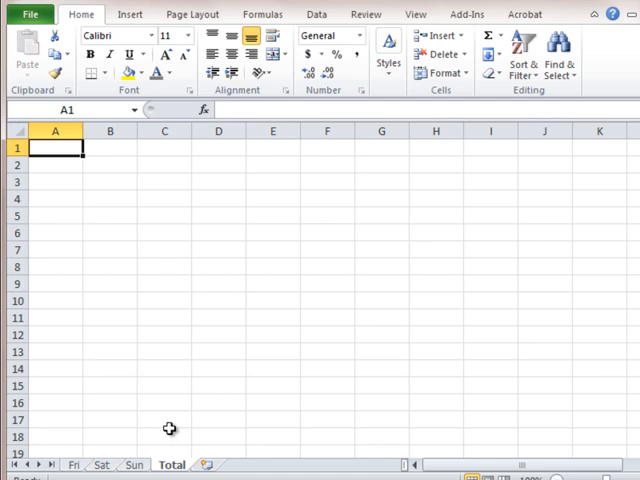
Enter the 'Total Coffee' label in A1.
text(Total)
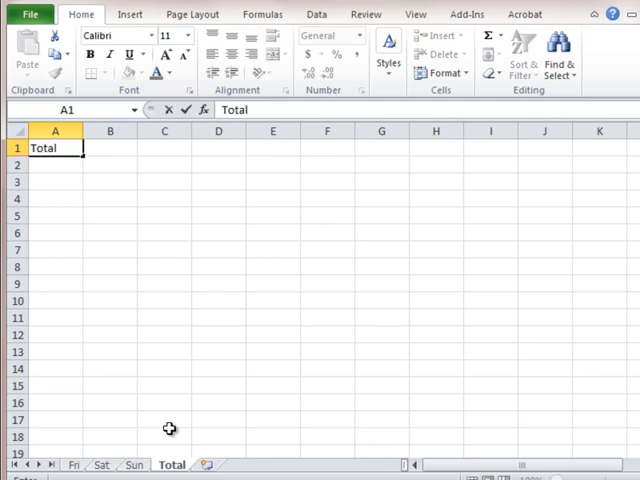
text(Coff)
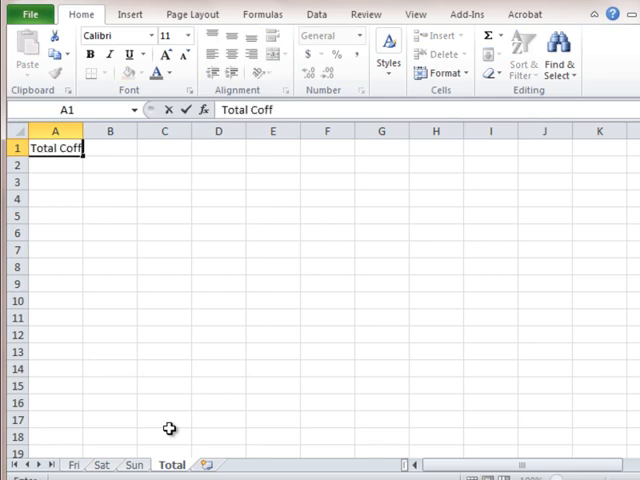
key(Return)
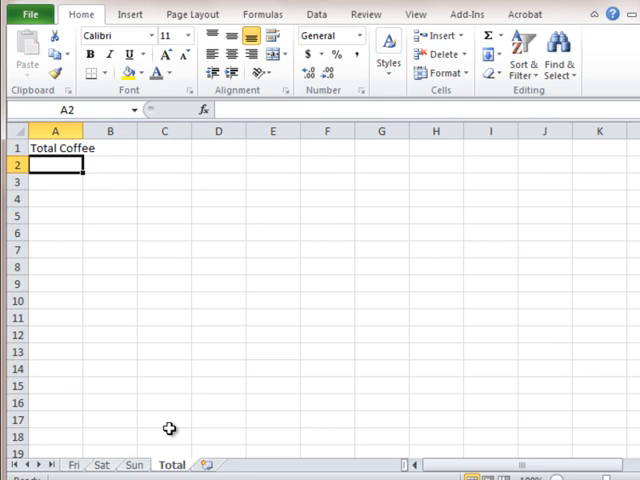
text(Total Coffee)
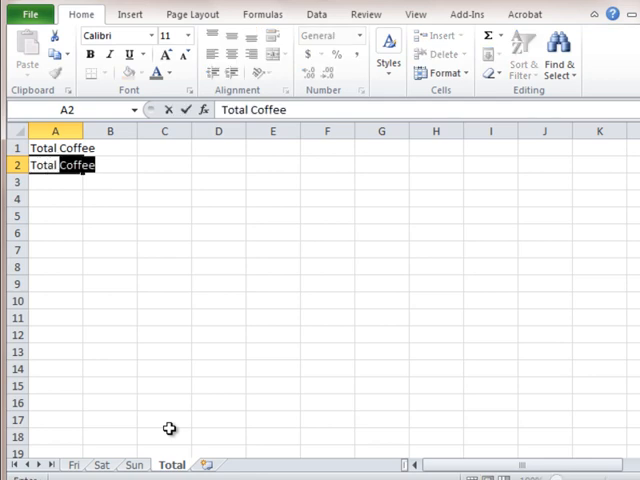
click(77, 465)
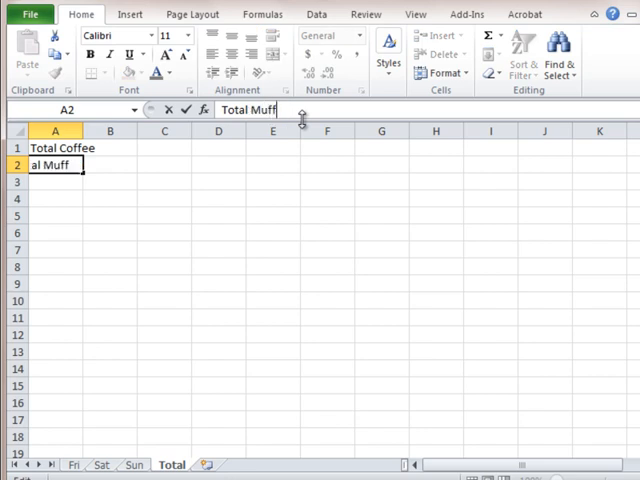
Add Total Muffins, Total Soft Drinks and Total Chips labels, then widen column A.
text(f)
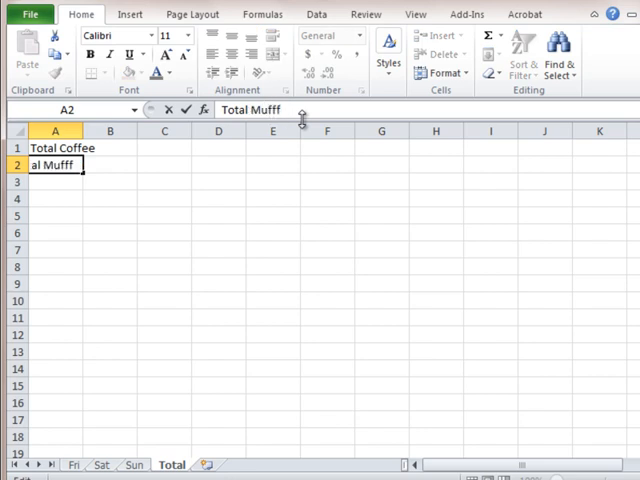
text(Muffins)
click(56, 182)
text(Total Soft)
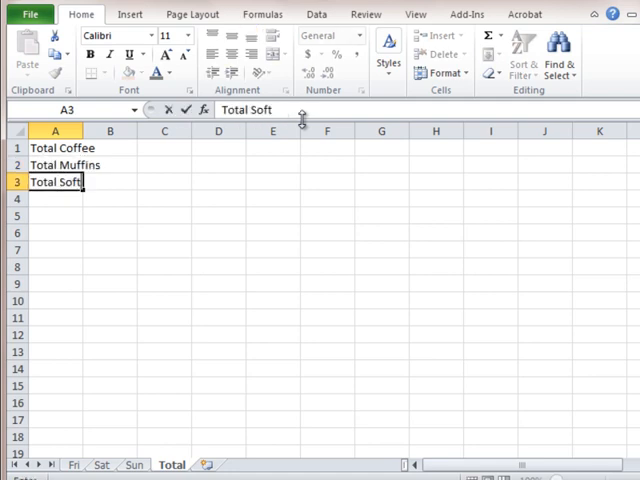
text(Drinks)
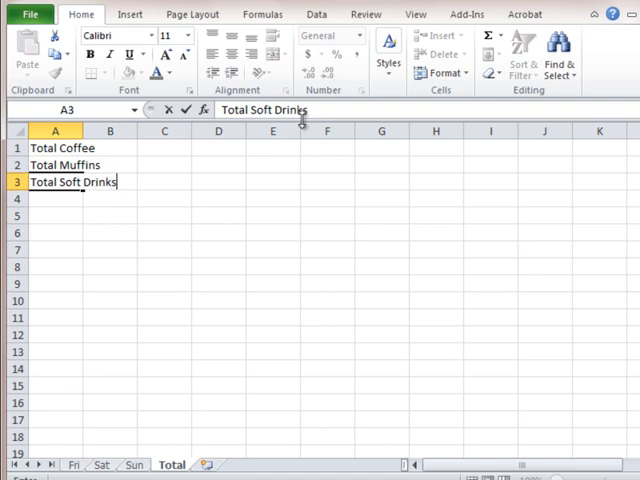
text(Tot)
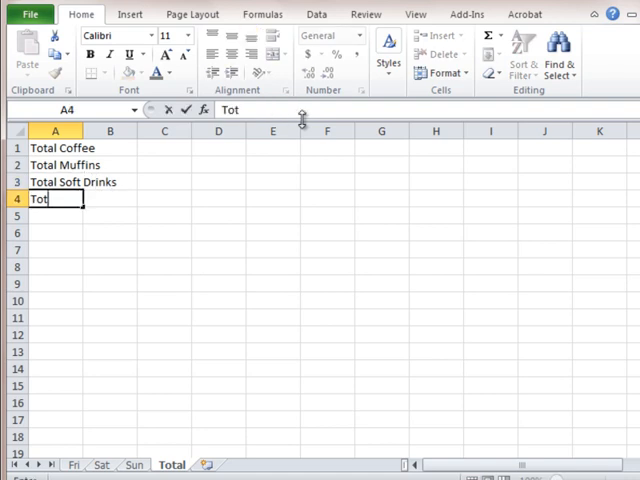
text(al Chips)
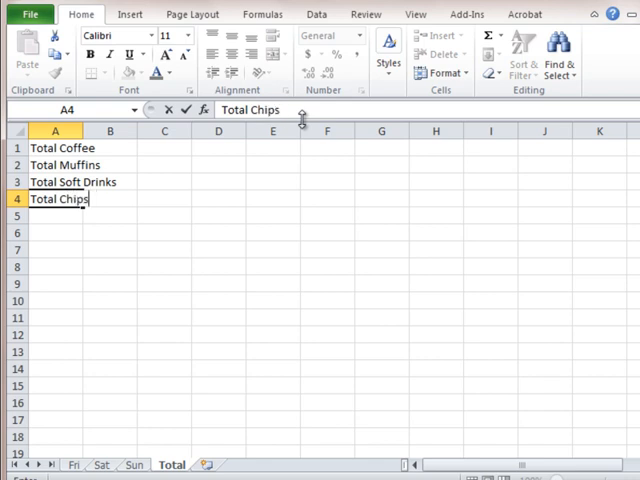
key(Return)
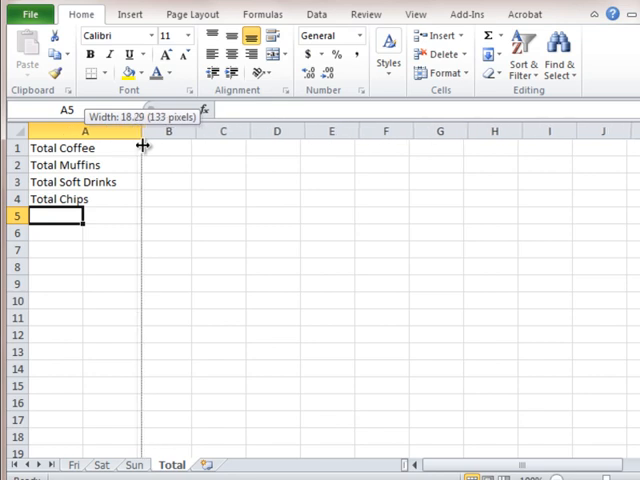
drag(143, 131, 215, 131)
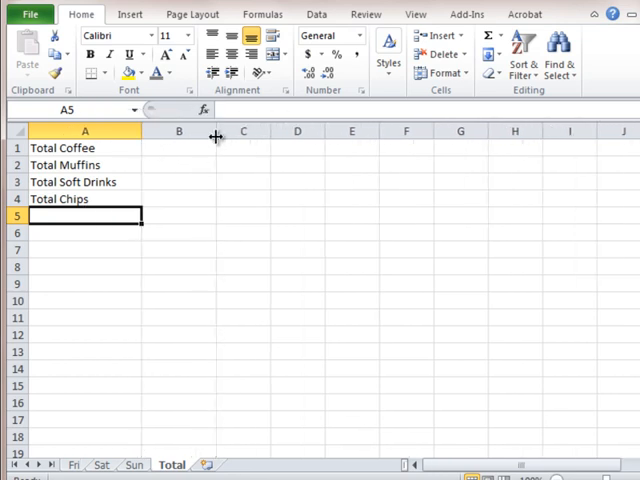
click(178, 147)
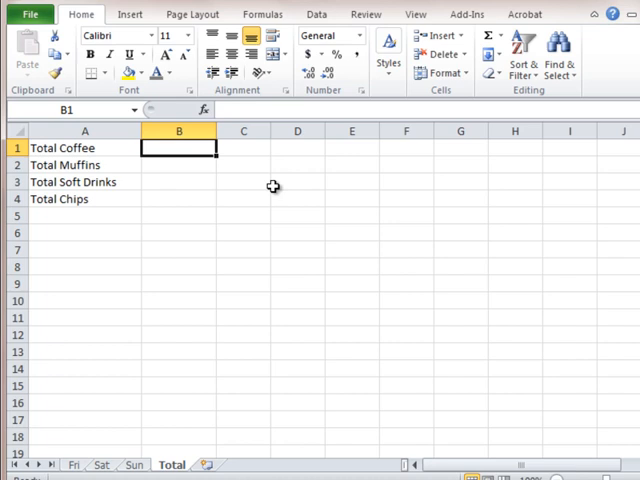
Enter =SUM('Fri:Sun'!B2) in B1 to total coffee across the three sheets (1600).
text(=s)
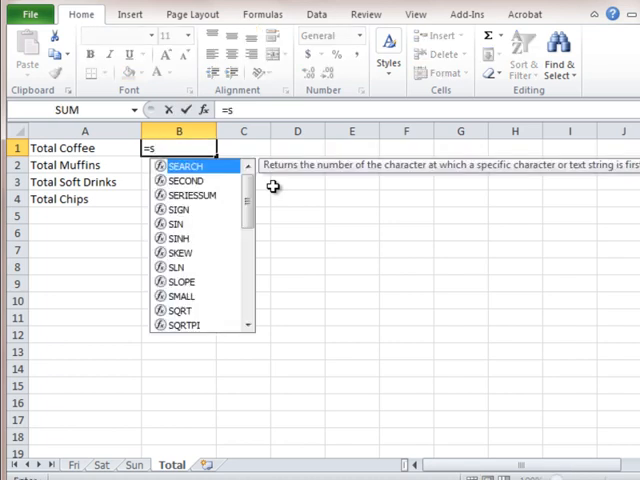
text(um()
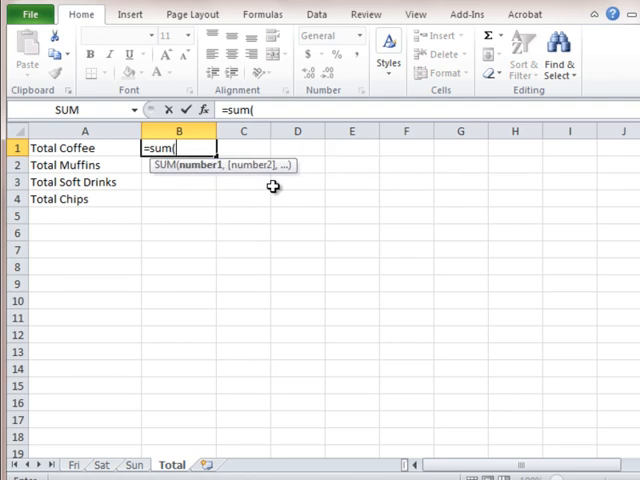
mouse_move(72, 439)
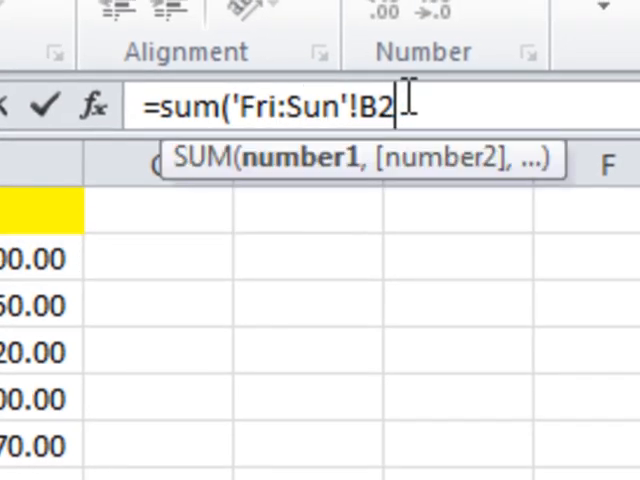
text())
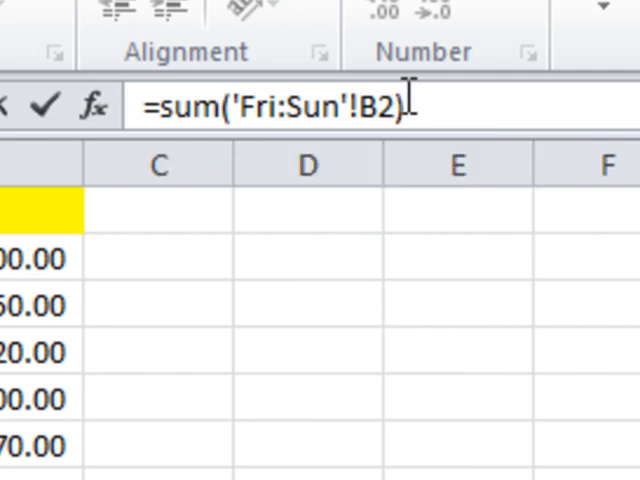
key(Return)
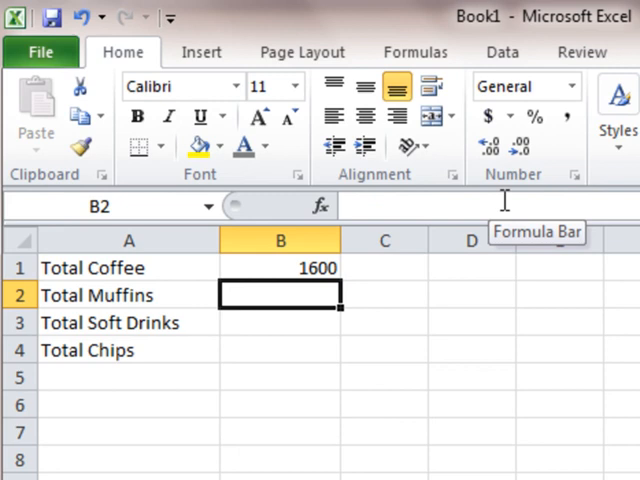
Format B1 as accounting, extend the cross-sheet sum down to B4, and check the formulas.
click(280, 267)
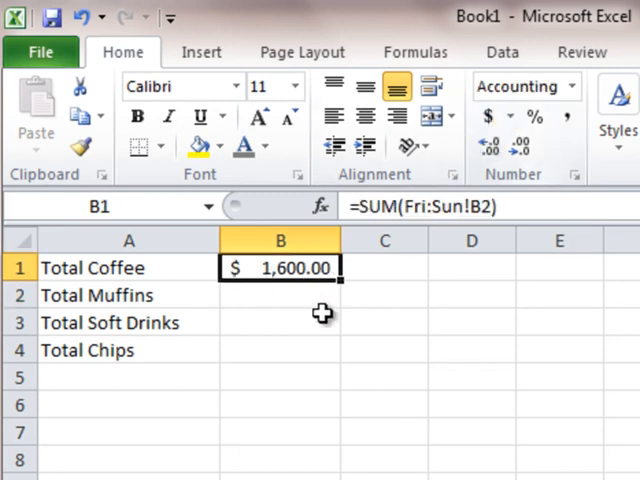
mouse_move(349, 324)
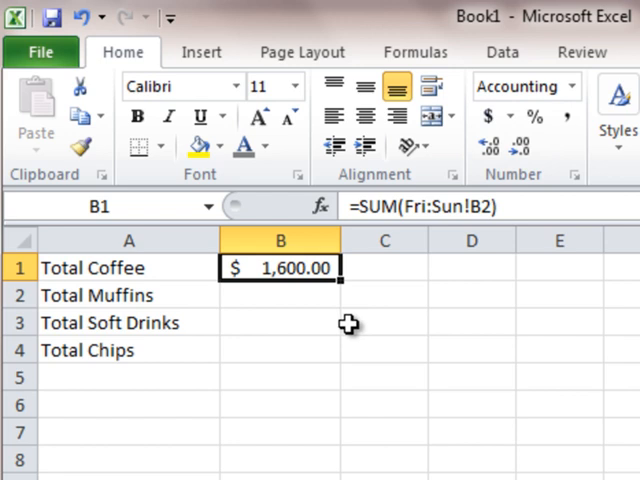
mouse_move(340, 281)
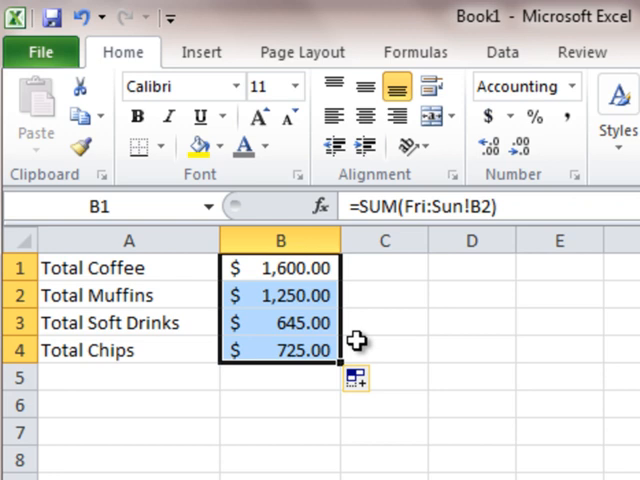
click(280, 322)
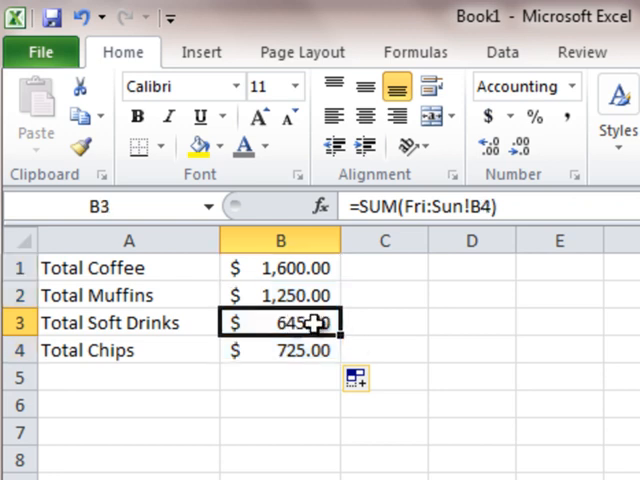
mouse_move(383, 323)
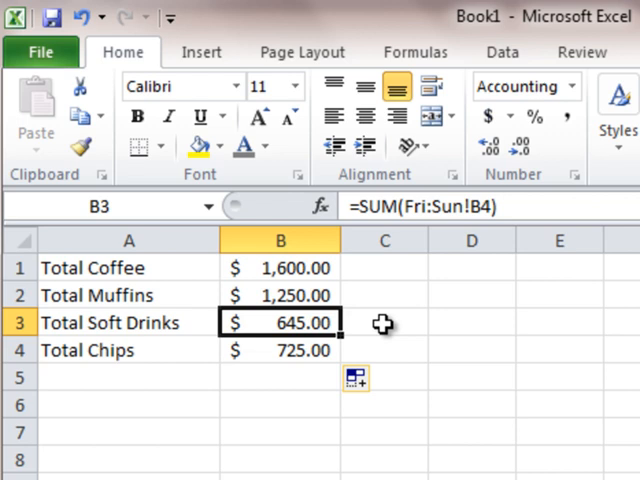
mouse_move(380, 323)
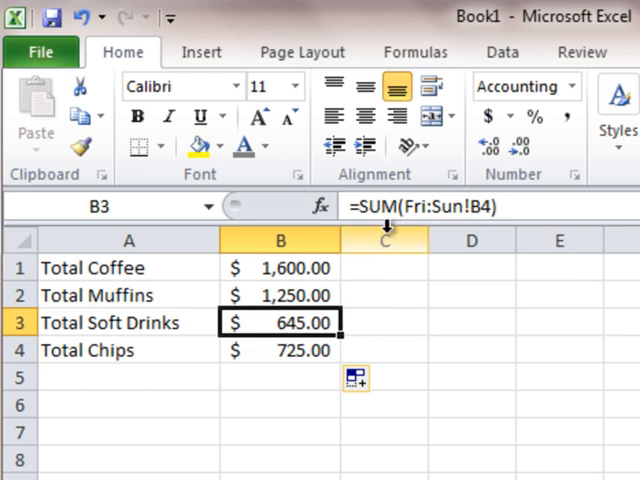
mouse_move(455, 198)
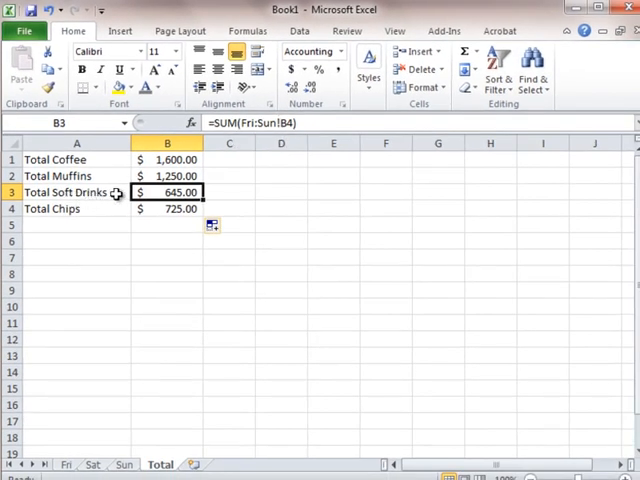
click(92, 464)
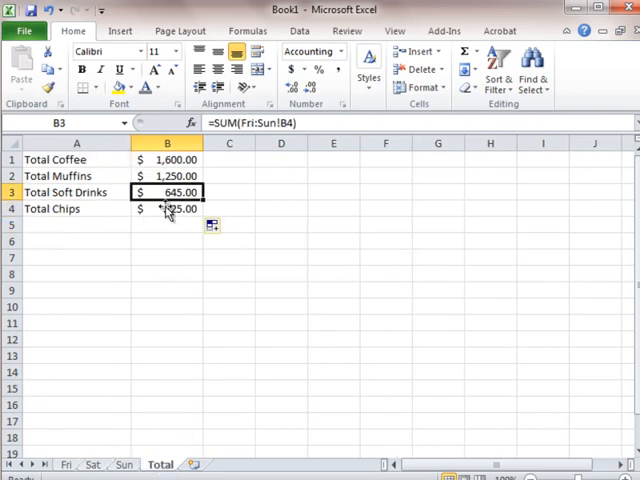
click(167, 159)
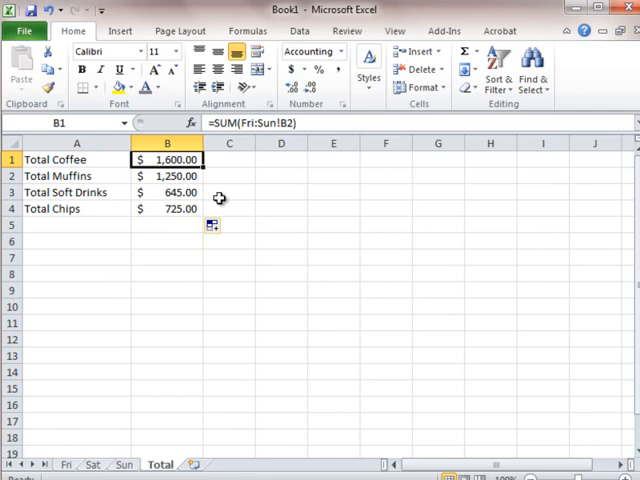
click(167, 225)
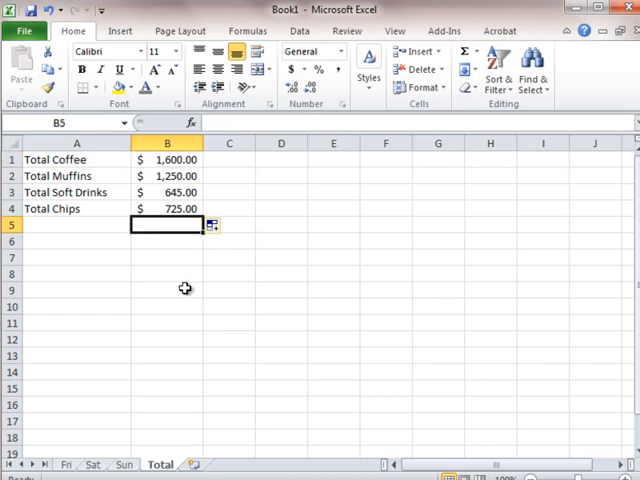
Enter =SUM(B1:B4) in B5 and label A5 'Total Sales', totalling $4,220.00.
text(=sum)
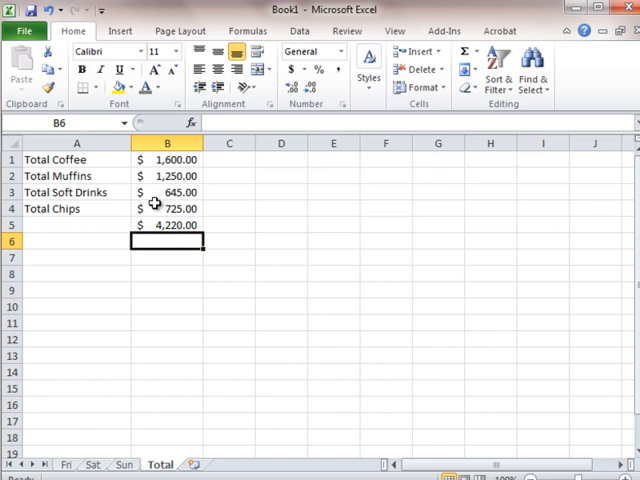
click(78, 225)
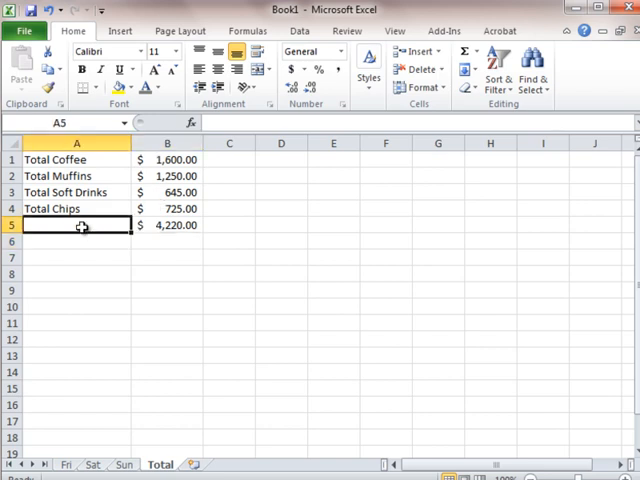
text(Tot)
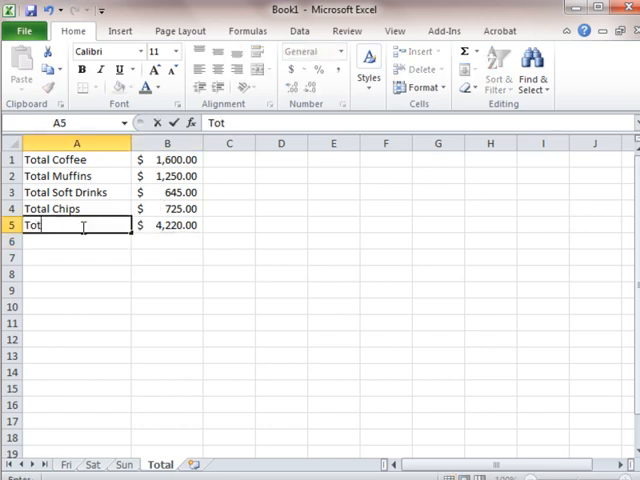
text(al)
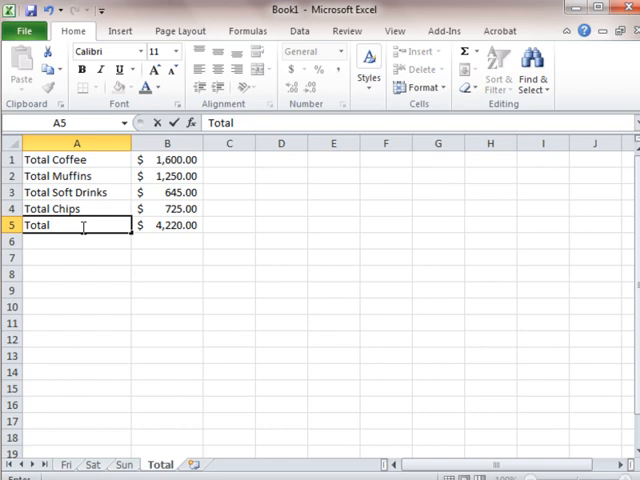
text(Sales)
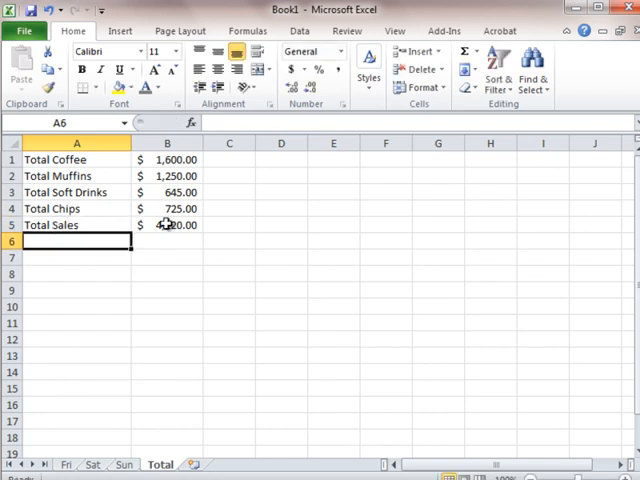
click(166, 225)
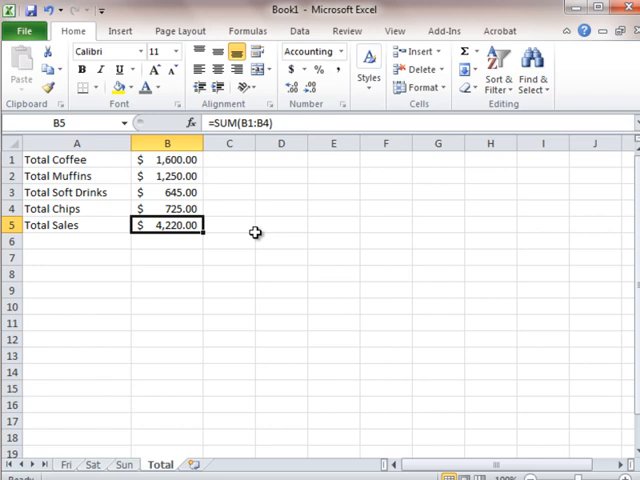